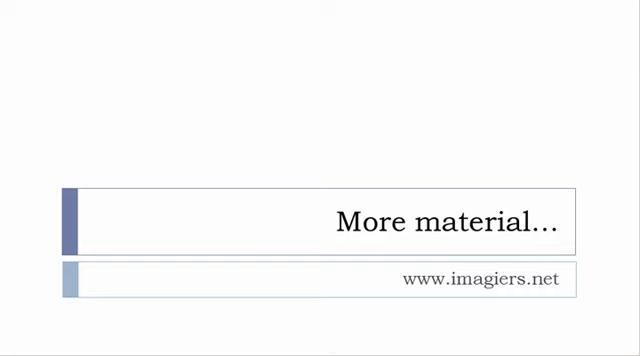
Advance the slideshow to the 'Like me' slide with the imagiers.net Facebook address.
key(right)
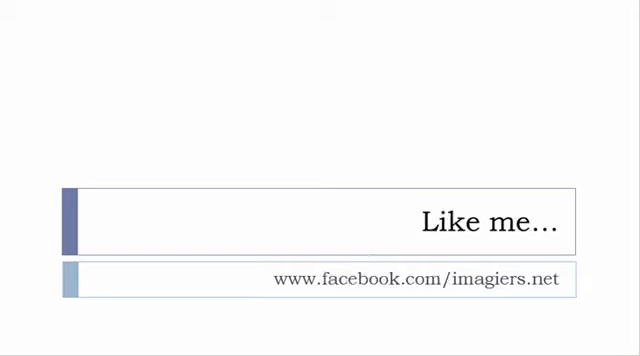